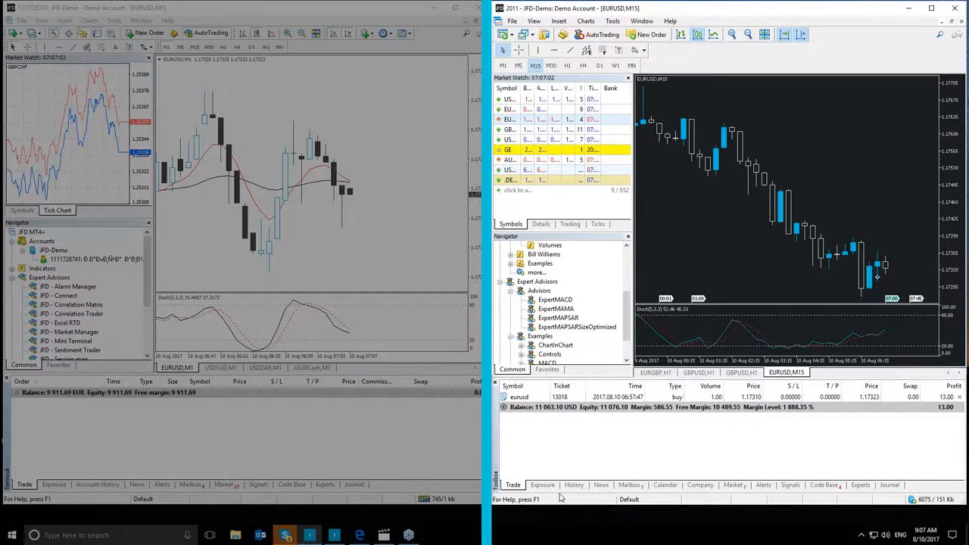
Step: Select the open EURUSD buy position and bring up its context actions
click(665, 484)
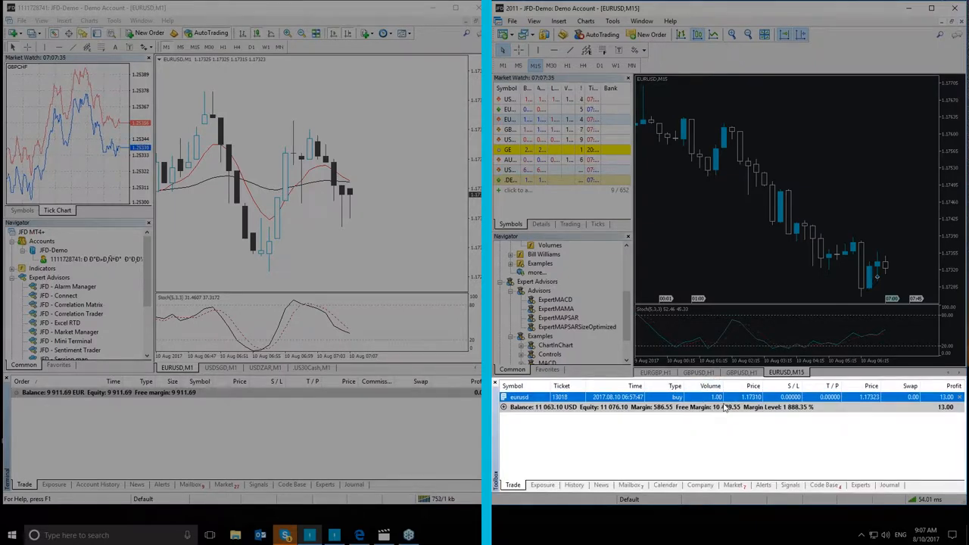
right_click(719, 396)
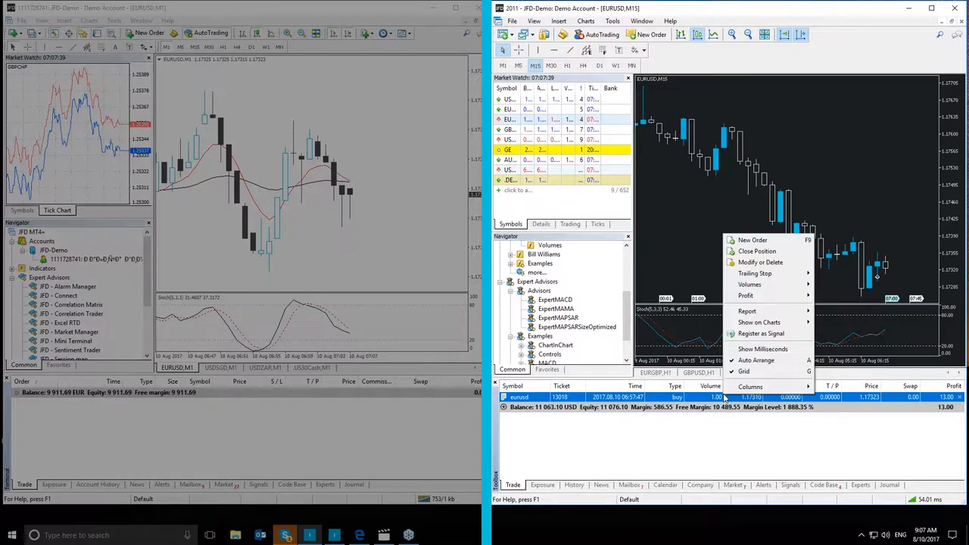
mouse_move(754, 273)
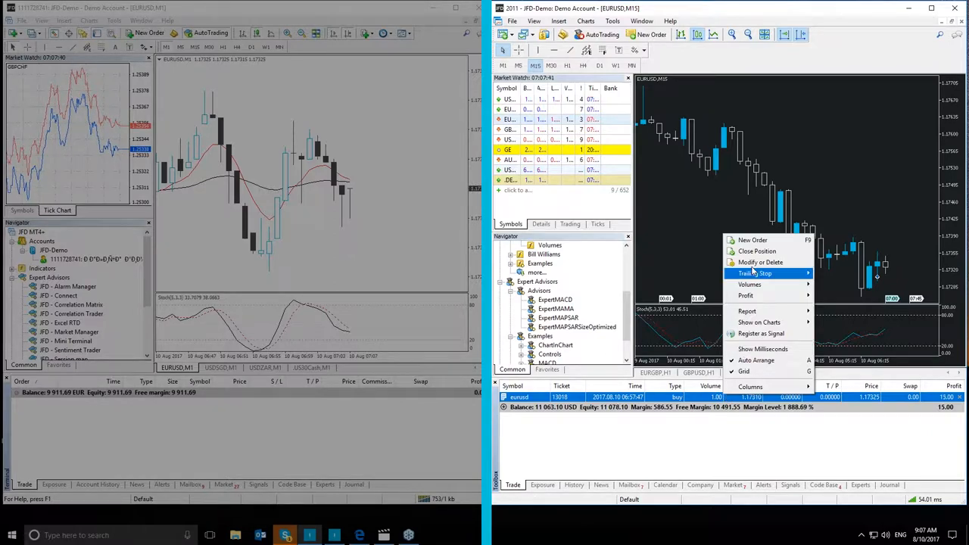
mouse_move(752, 239)
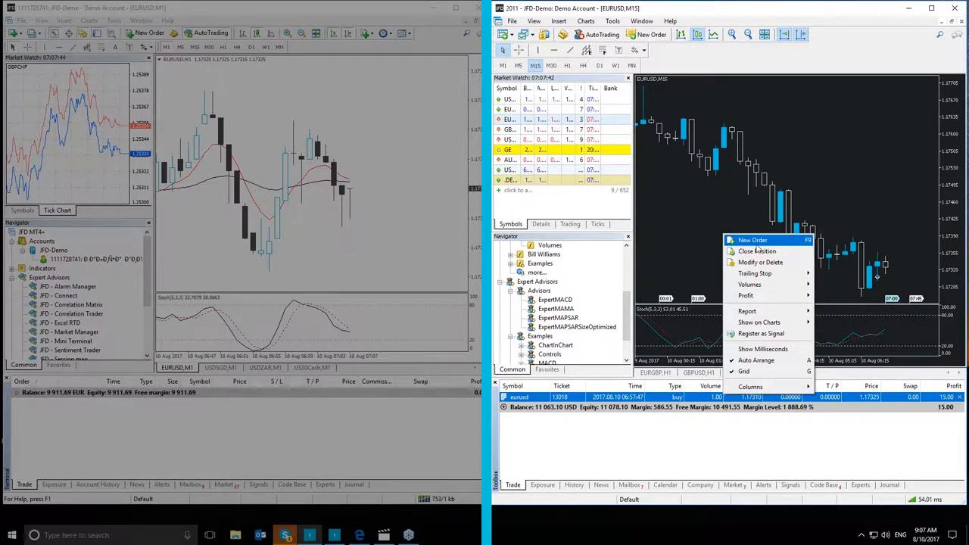
mouse_move(757, 251)
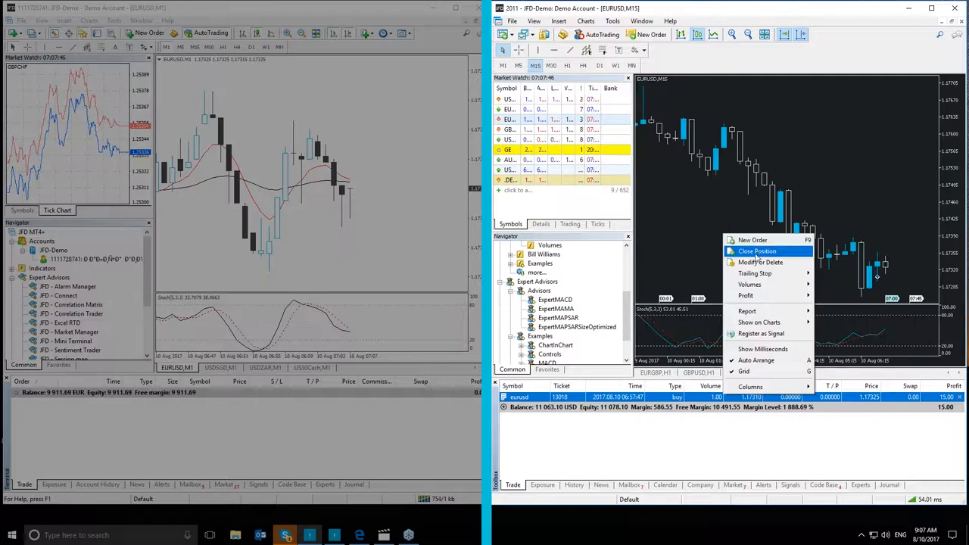
mouse_move(760, 262)
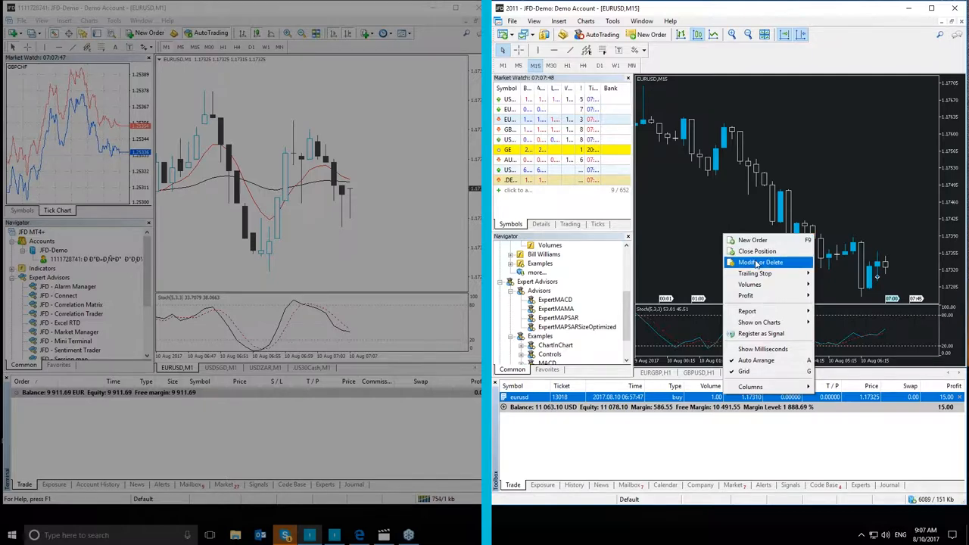
mouse_move(754, 272)
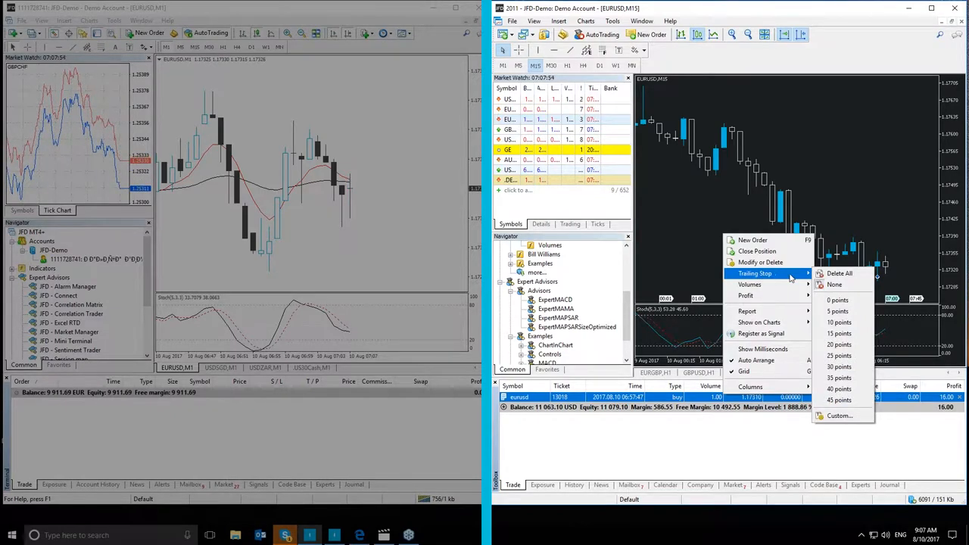
mouse_move(839, 272)
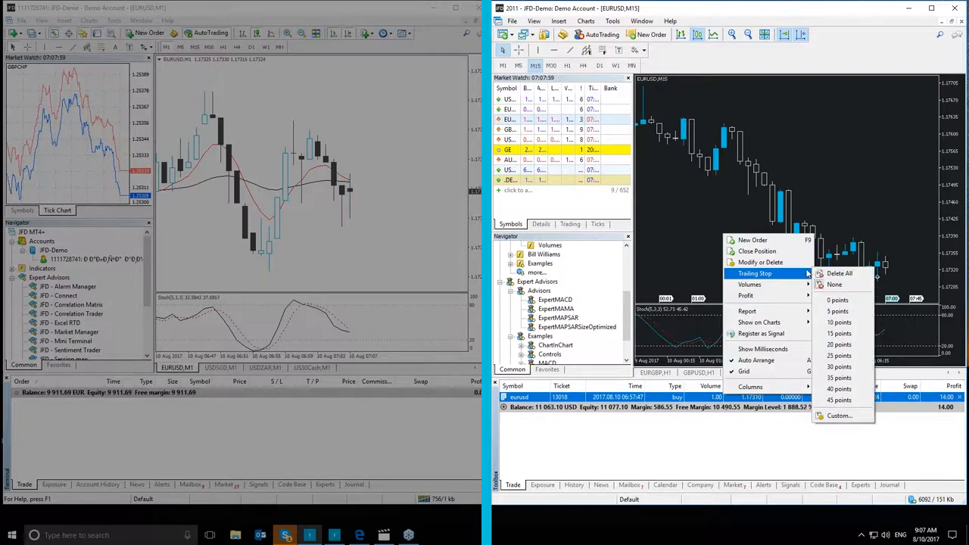
mouse_move(745, 295)
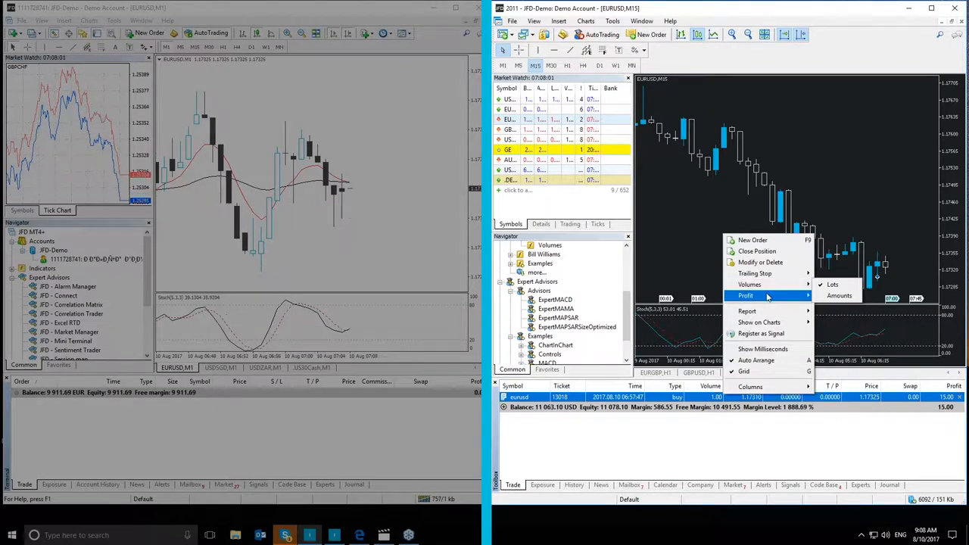
mouse_move(750, 285)
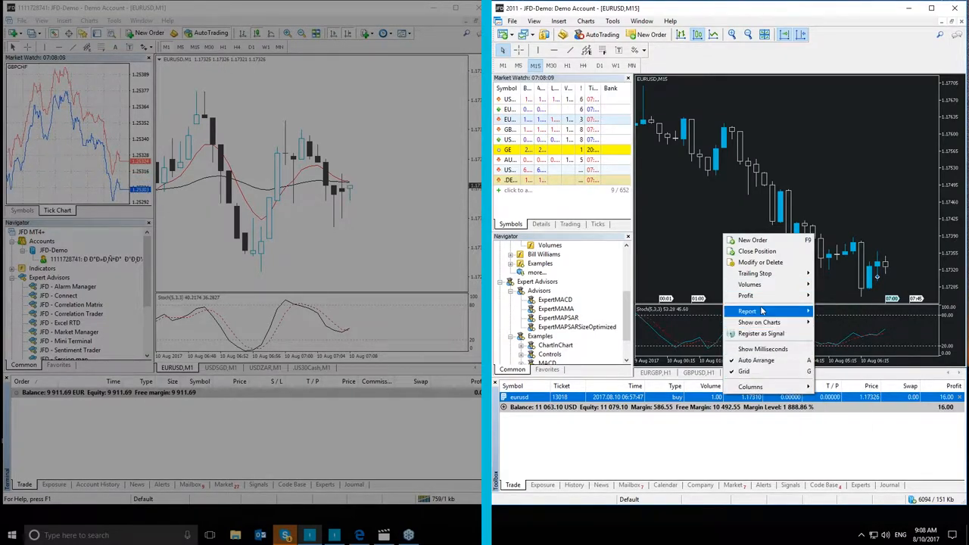
mouse_move(750, 285)
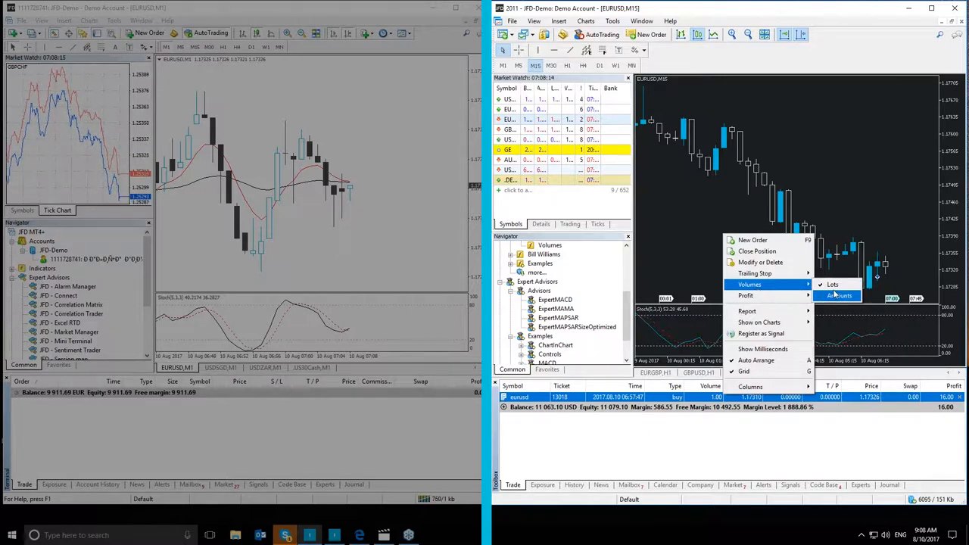
mouse_move(747, 312)
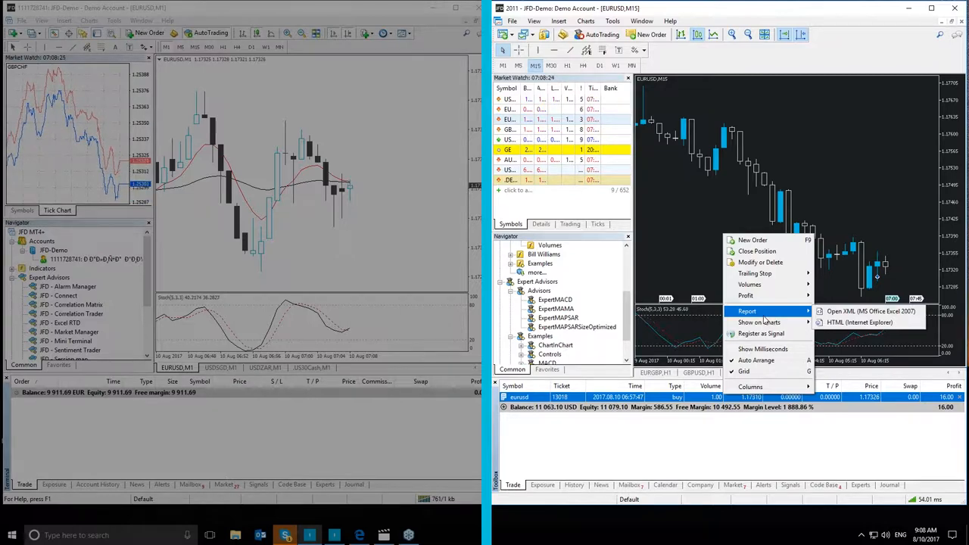
mouse_move(860, 321)
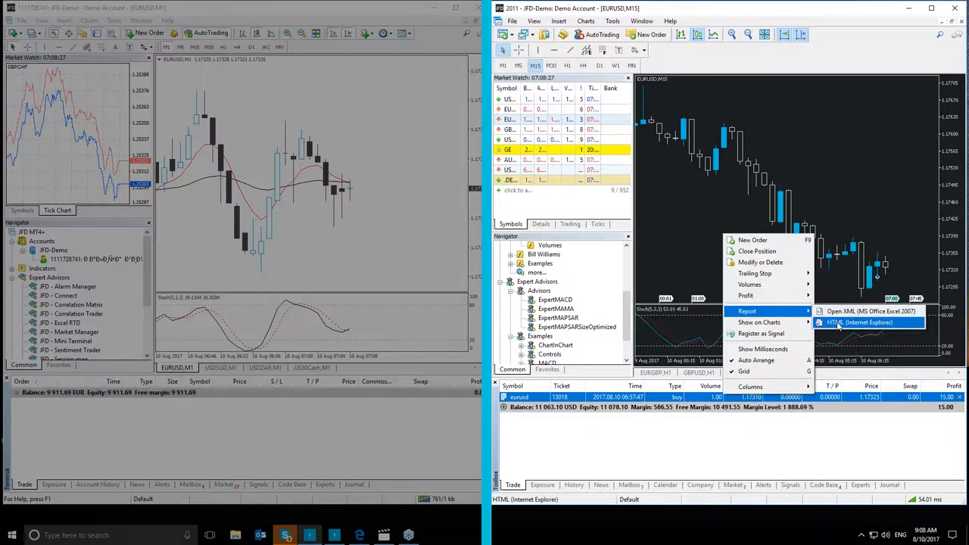
mouse_move(781, 313)
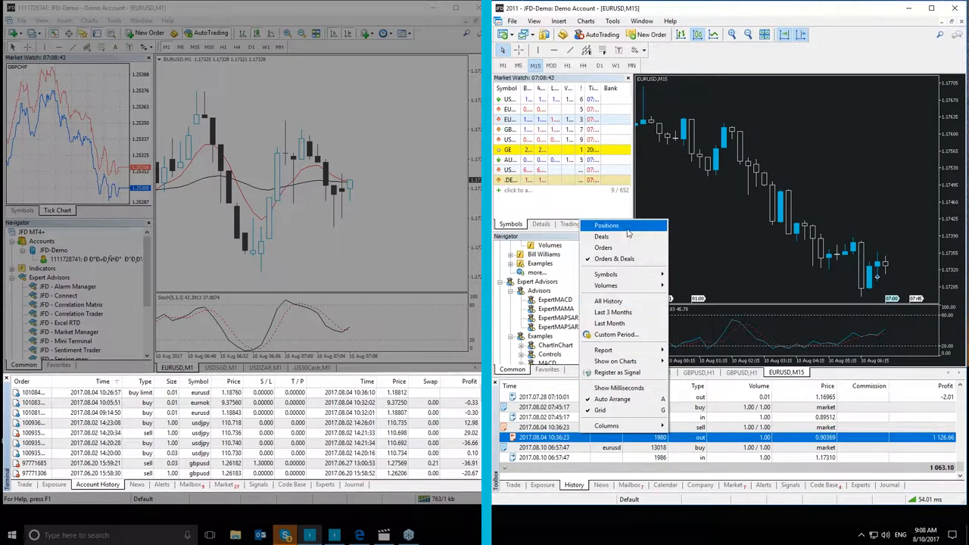
mouse_move(603, 236)
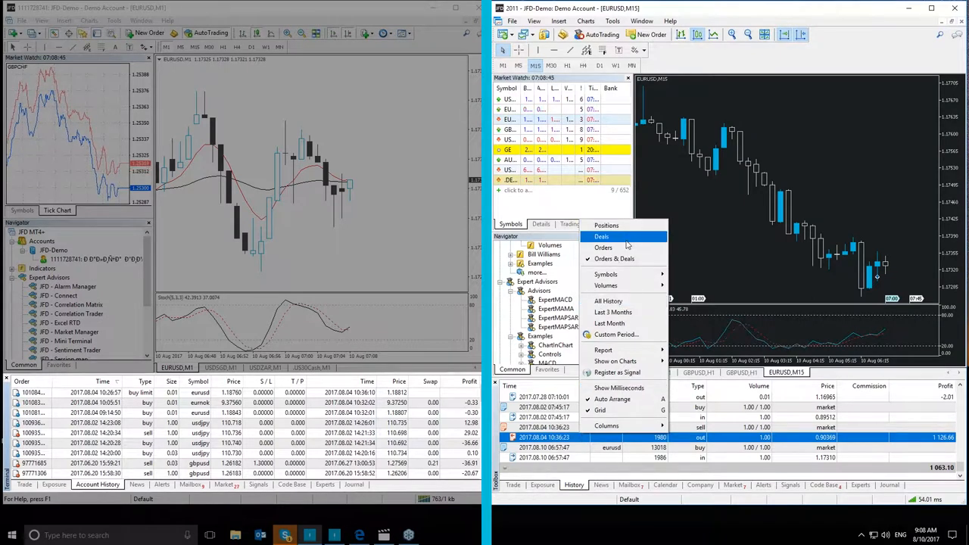
mouse_move(615, 257)
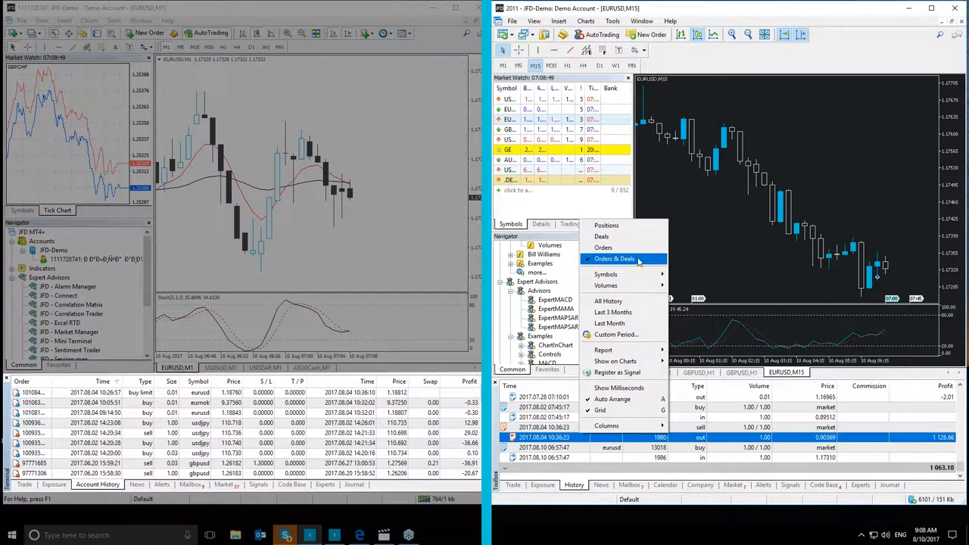
Step: List the history as individual Deals, then as Orders & Deals, and reopen the view options
click(614, 257)
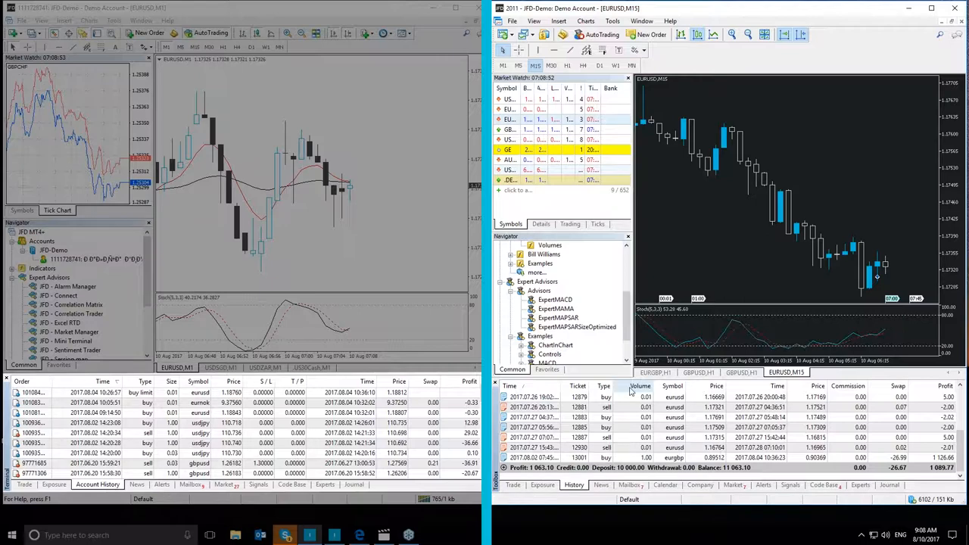
click(590, 418)
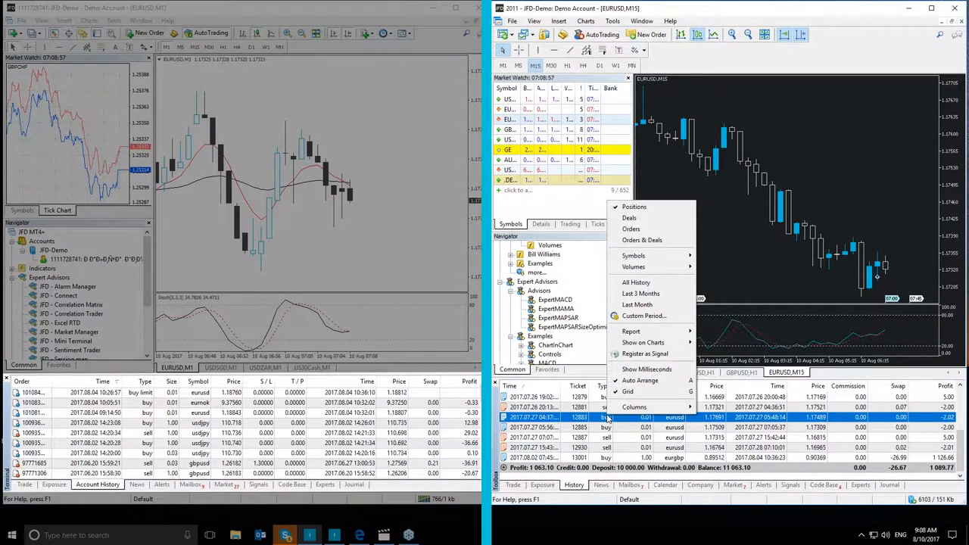
click(630, 218)
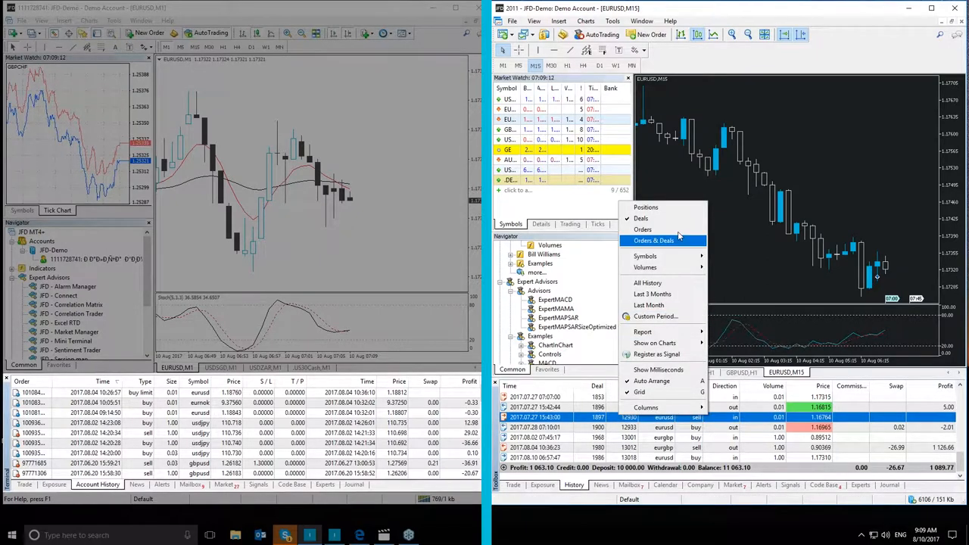
click(654, 239)
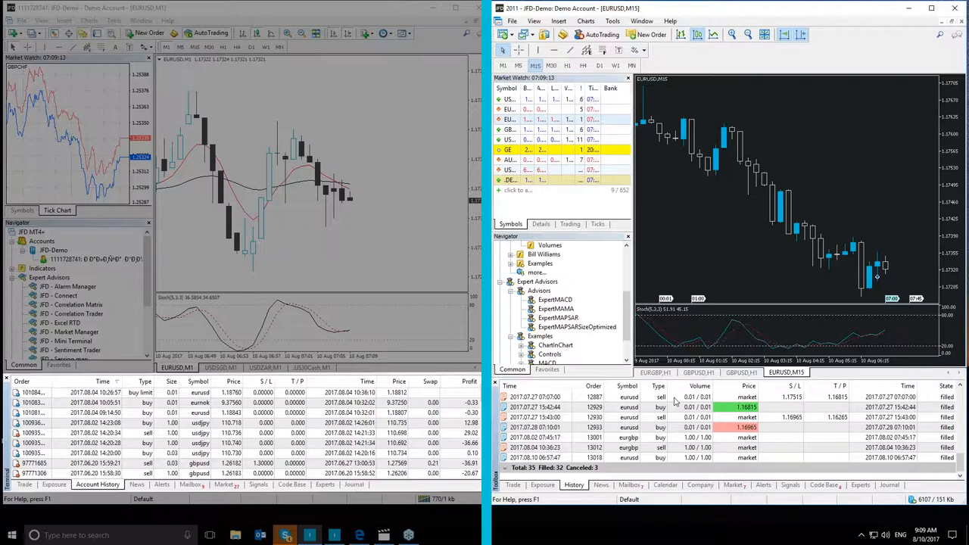
mouse_move(660, 427)
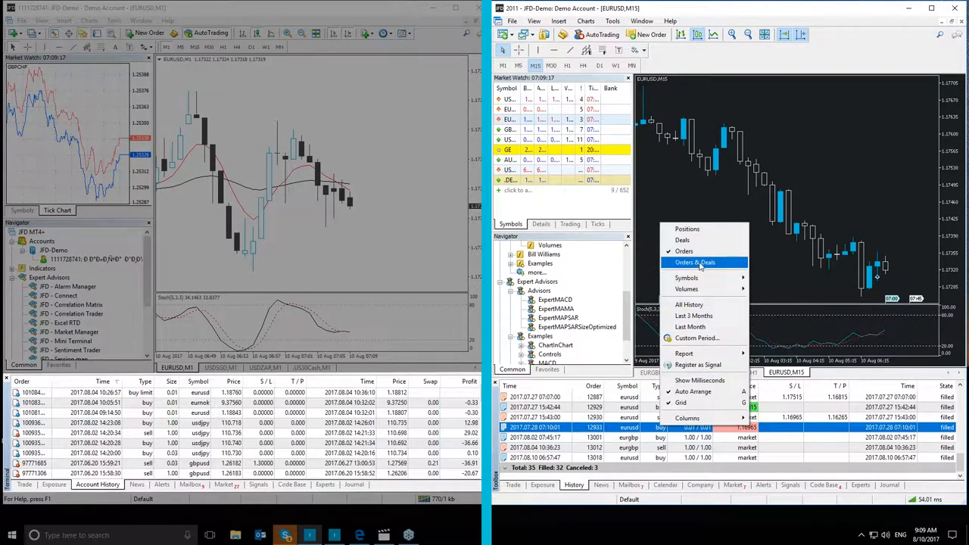
click(693, 262)
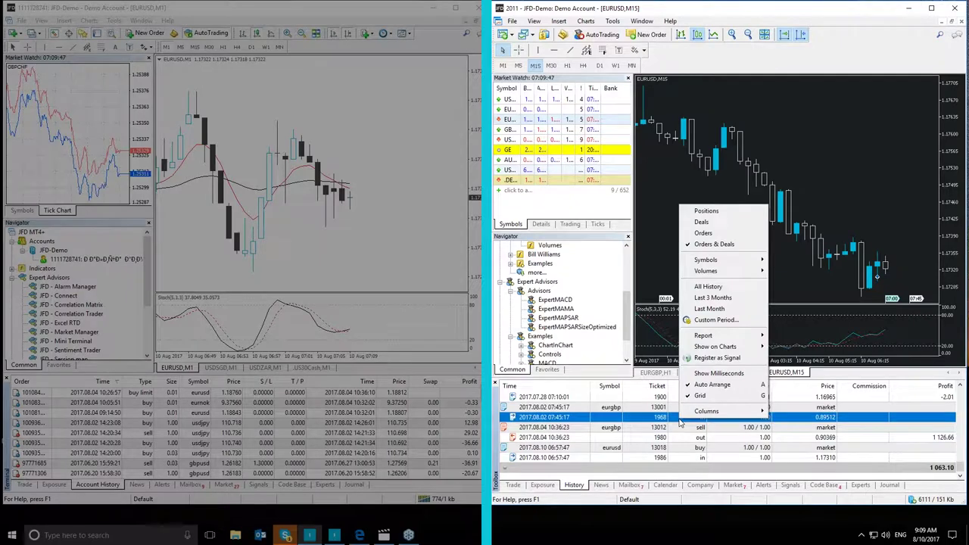
mouse_move(719, 397)
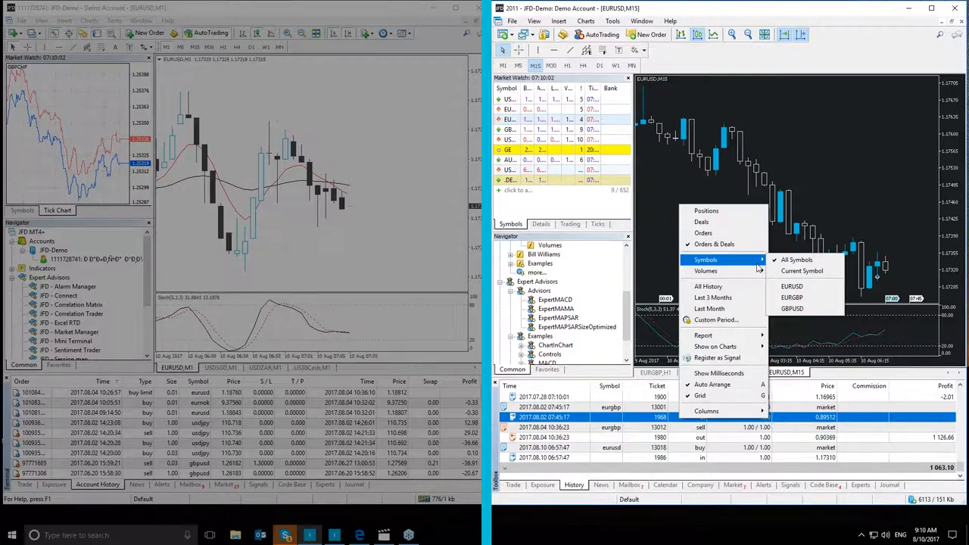
mouse_move(706, 269)
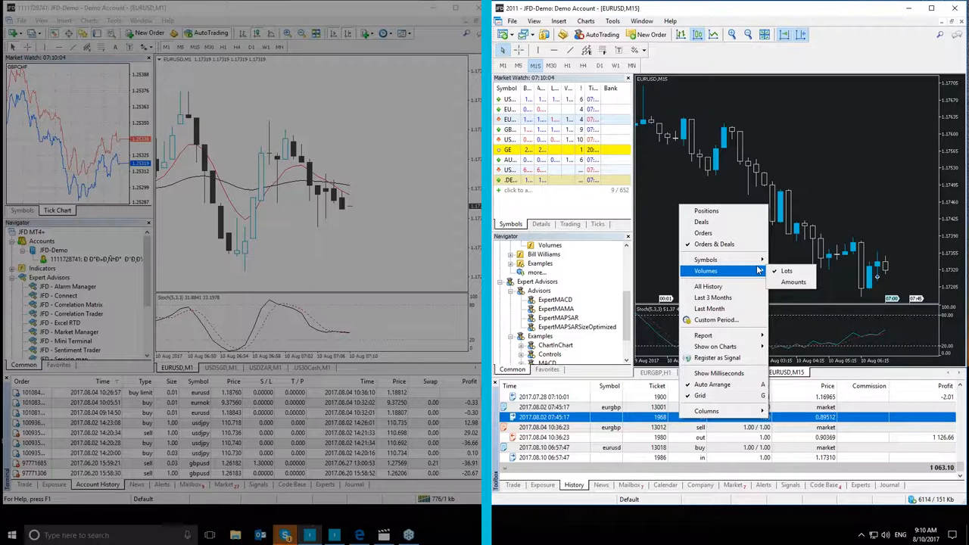
mouse_move(709, 286)
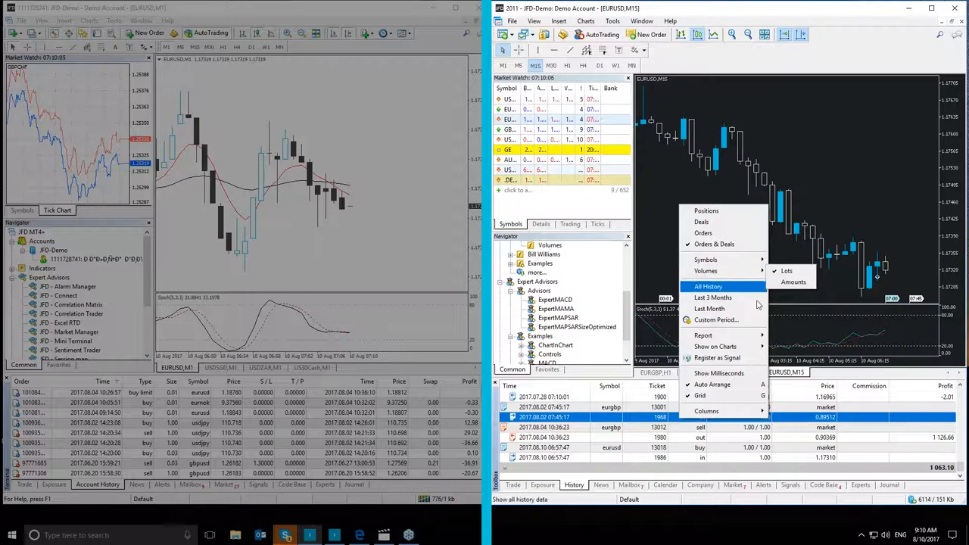
mouse_move(703, 336)
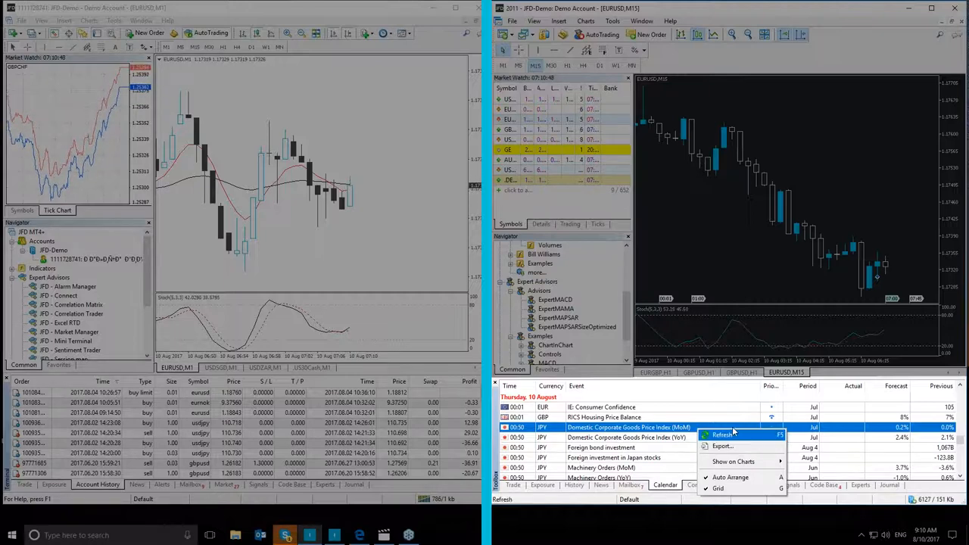
Step: Dismiss the calendar event options, leaving the Thursday 10 August events listed
click(721, 434)
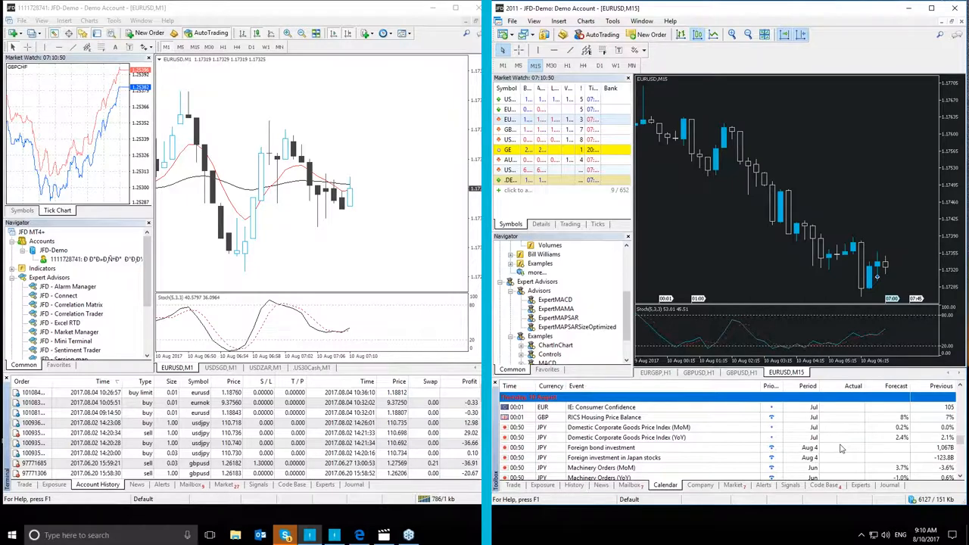